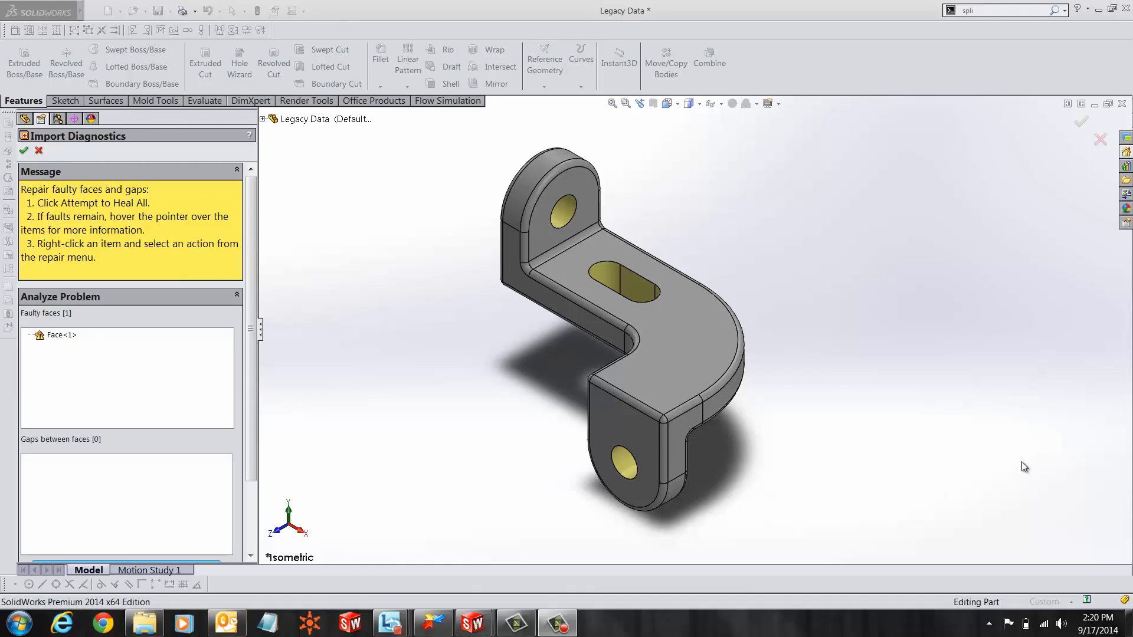
mouse_move(910, 351)
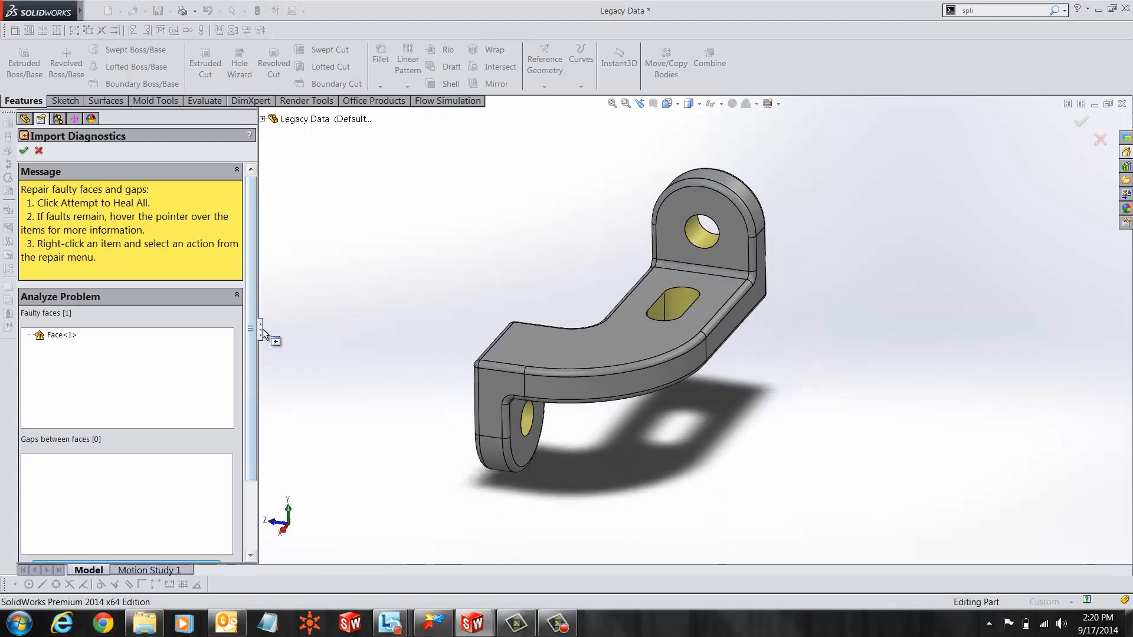
Run Attempt to Heal All on the imported bracket and accept the repaired geometry as Imported1
drag(251, 333, 231, 333)
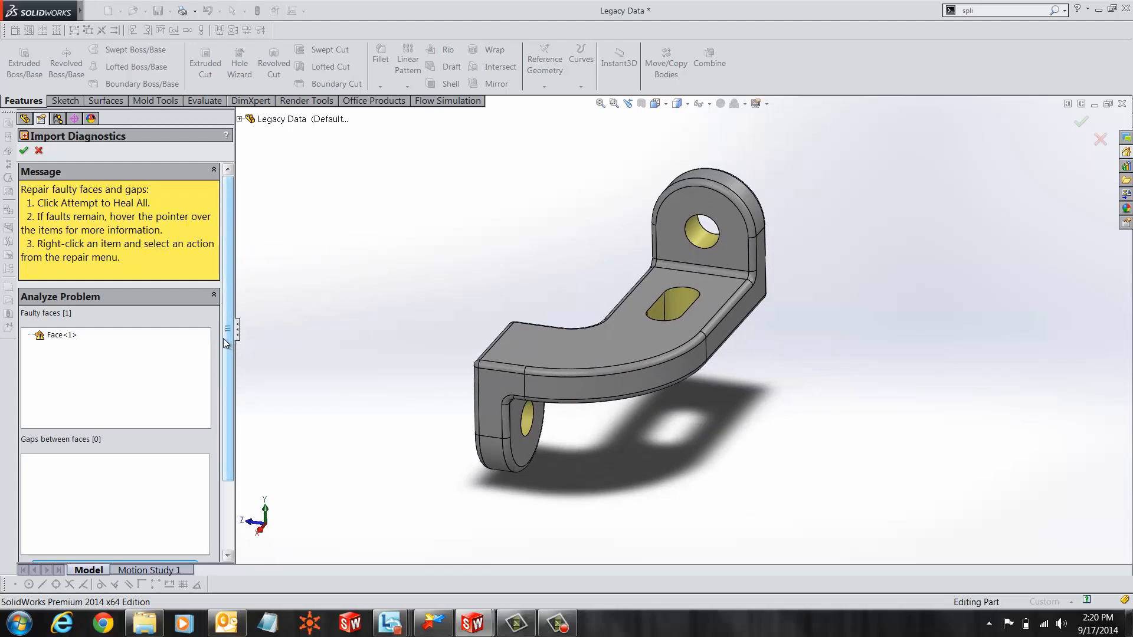
mouse_move(235, 375)
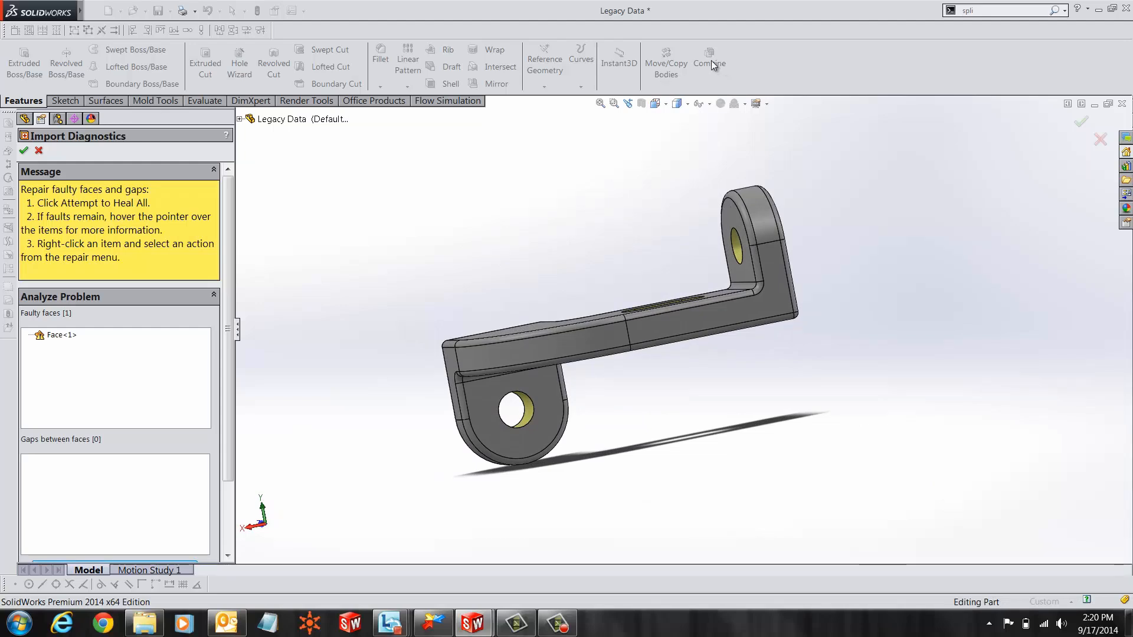
mouse_move(577, 241)
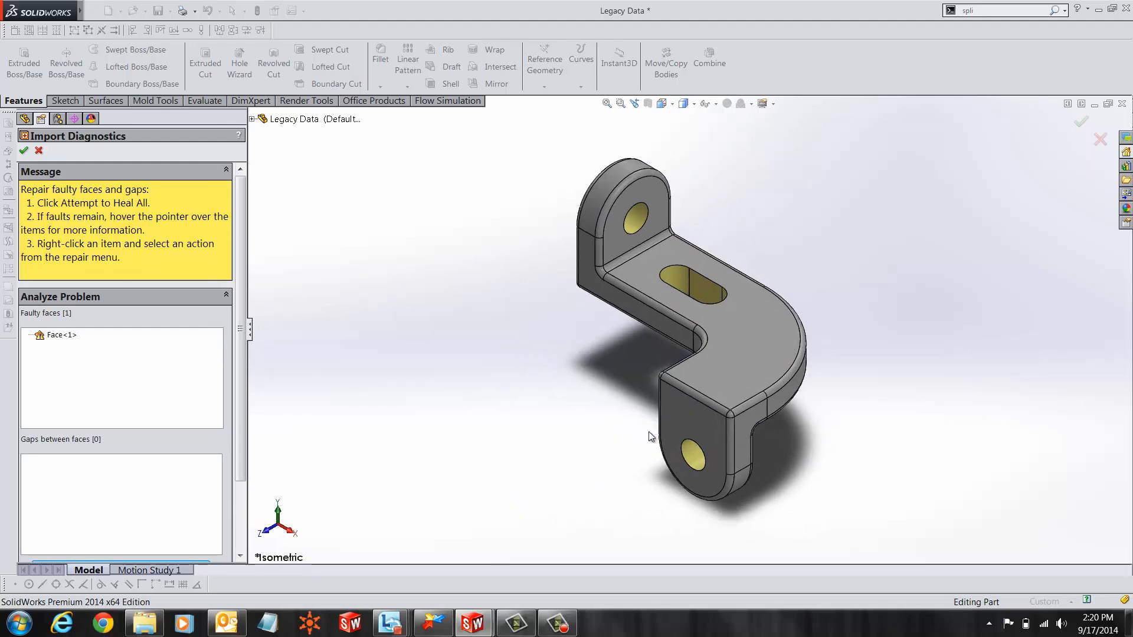
mouse_move(244, 269)
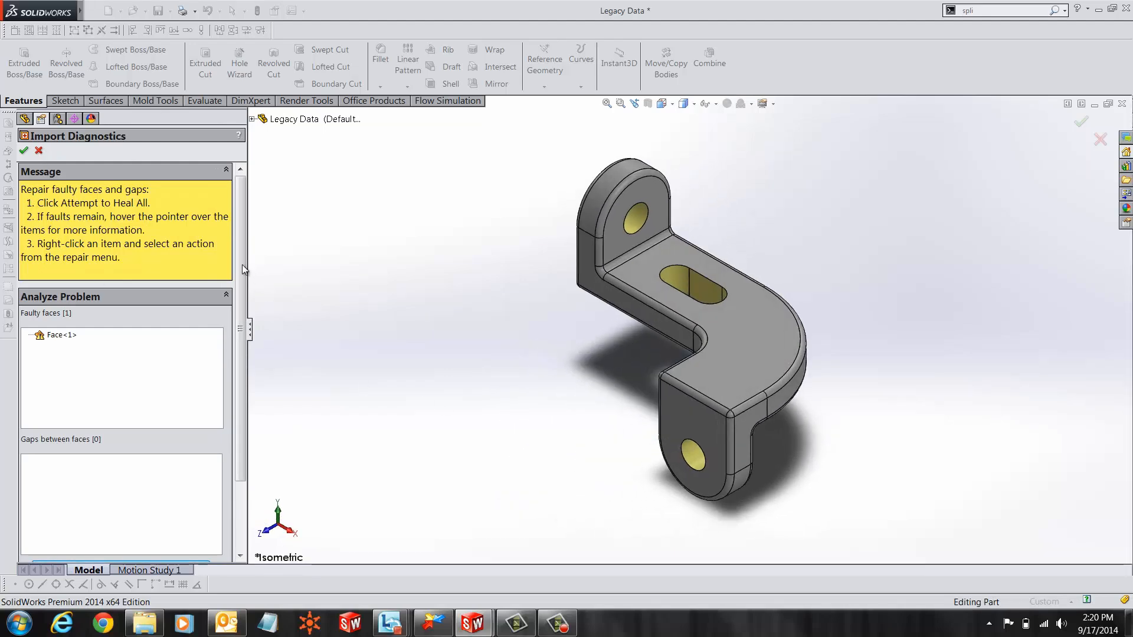
click(120, 480)
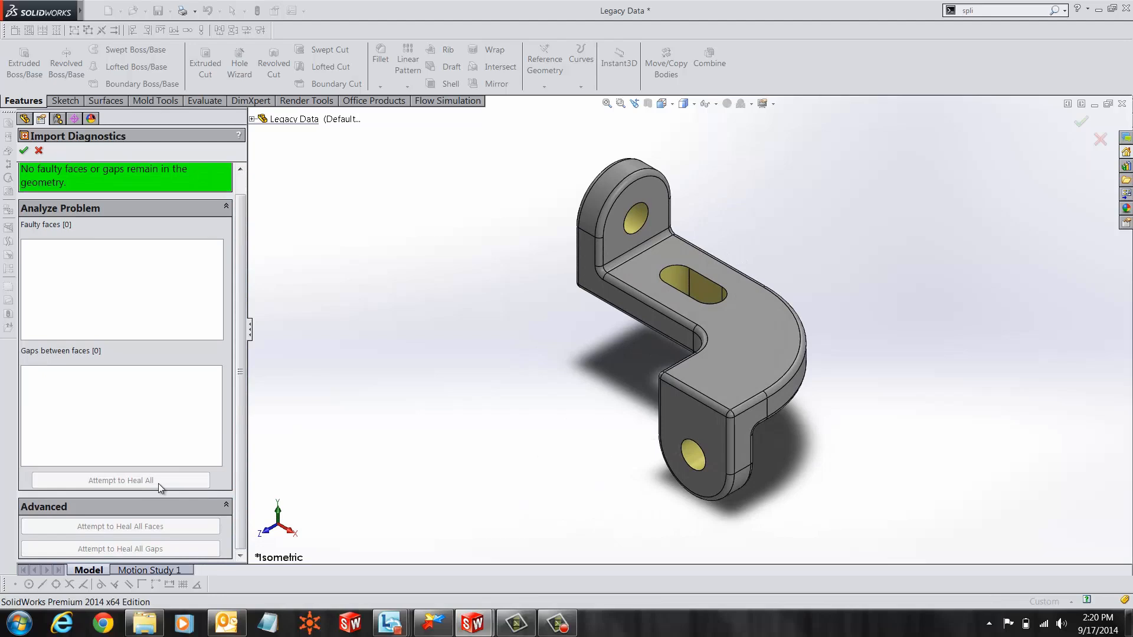
click(24, 150)
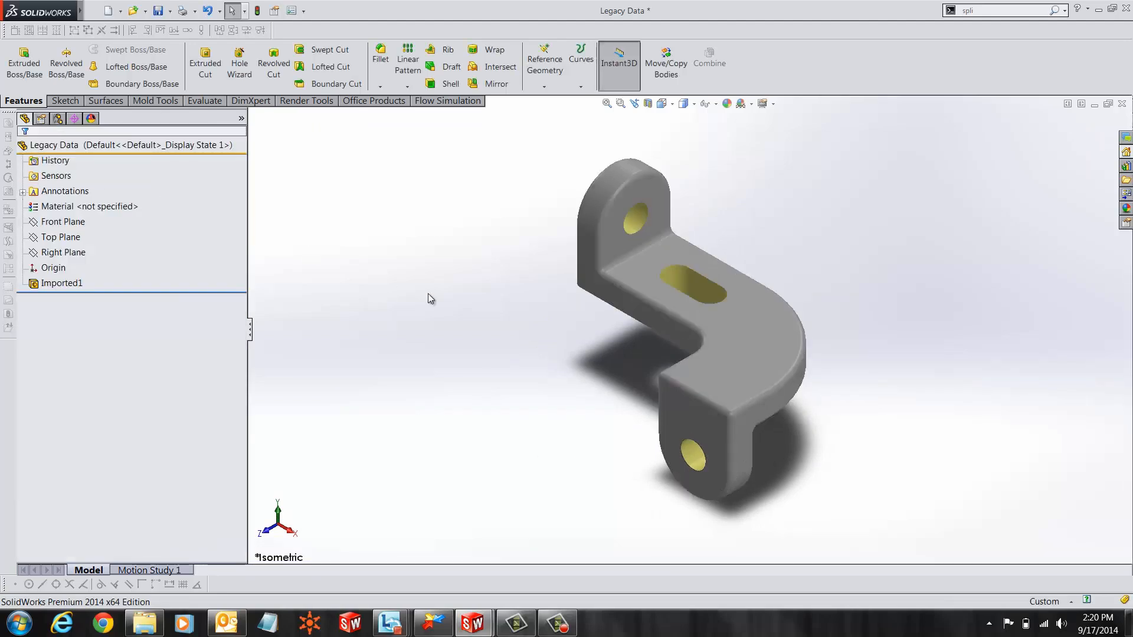
click(693, 103)
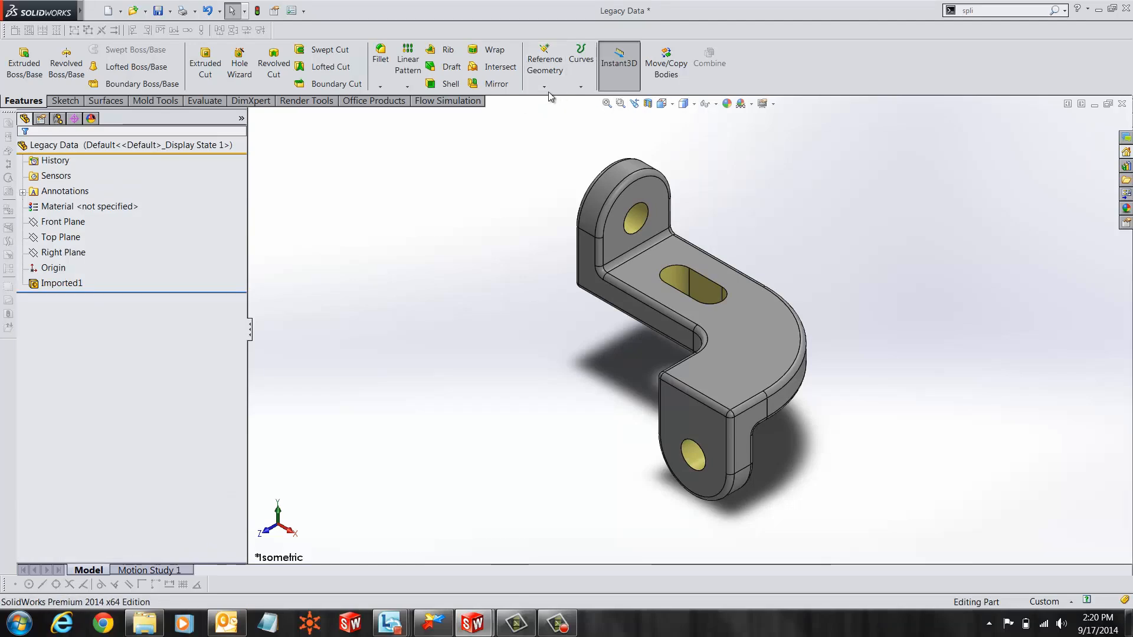
Create Plane1 parallel to the Front Plane through a vertex on the bracket's bend
click(542, 64)
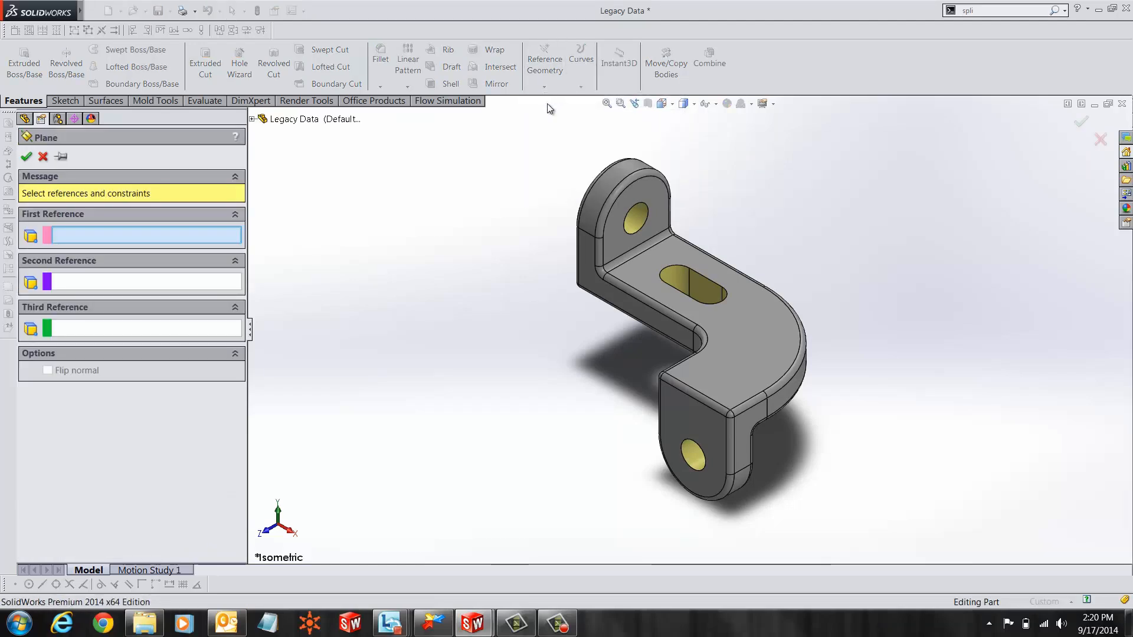
click(252, 118)
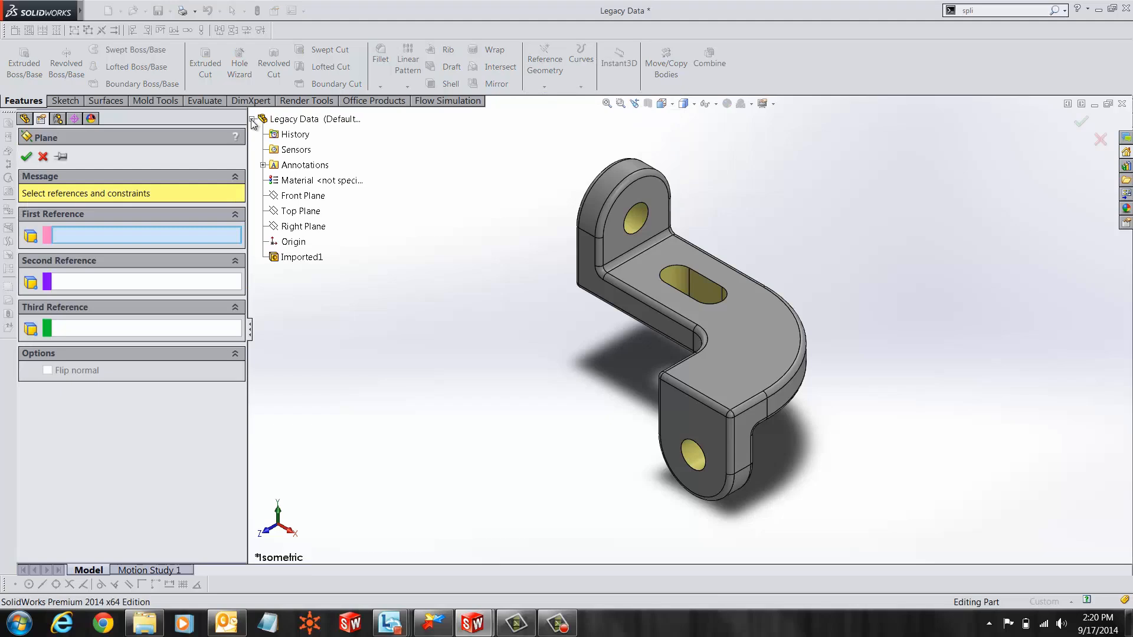
click(301, 194)
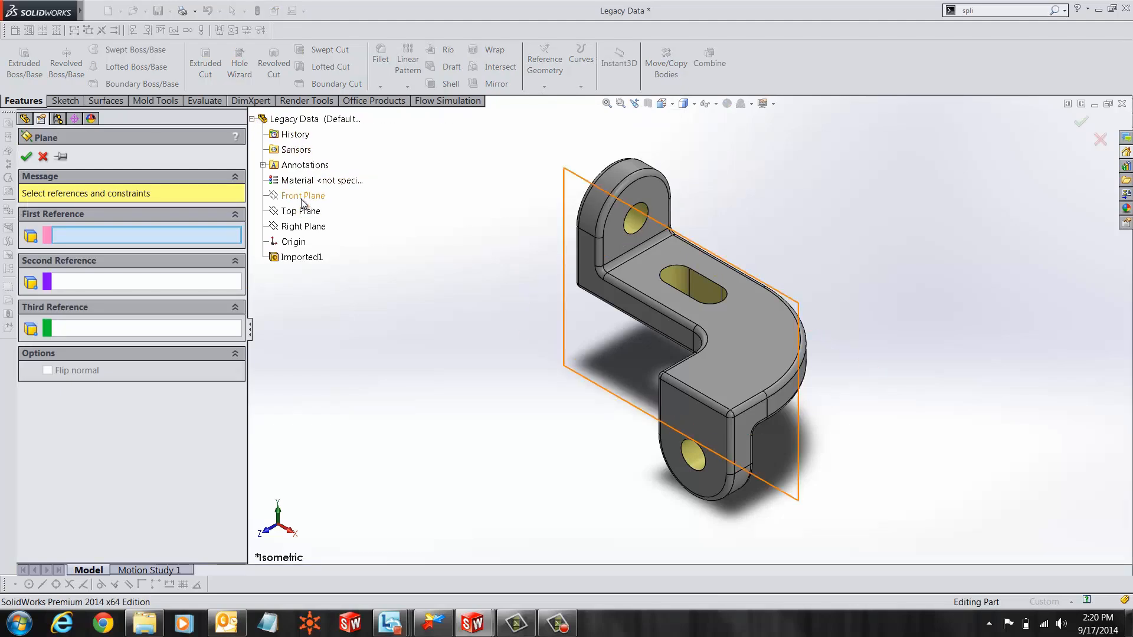
click(303, 195)
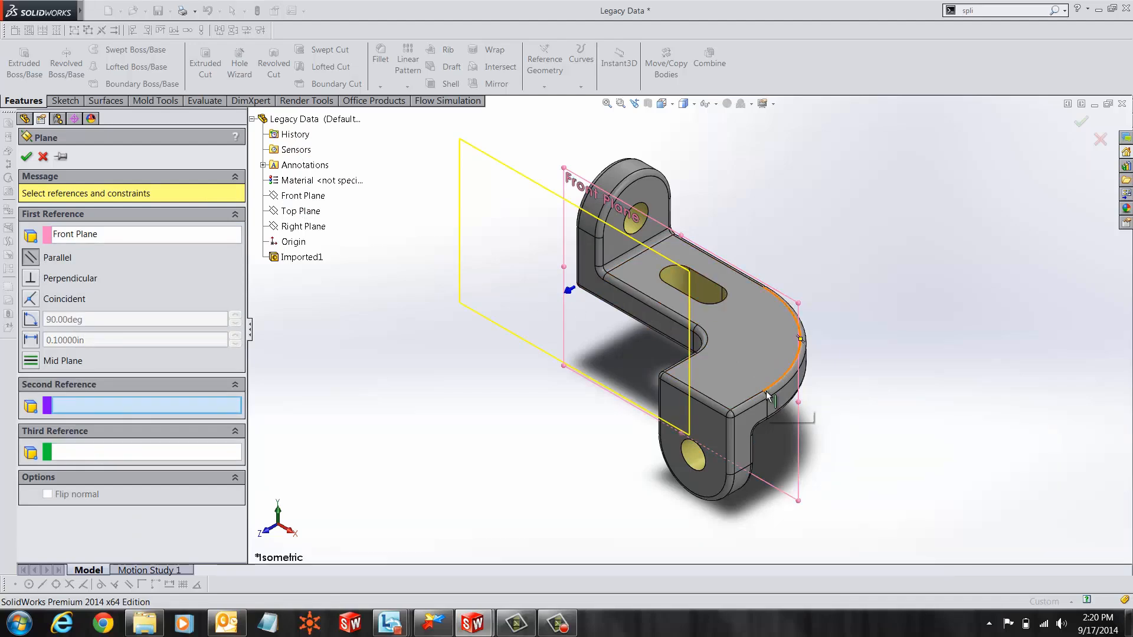
click(766, 394)
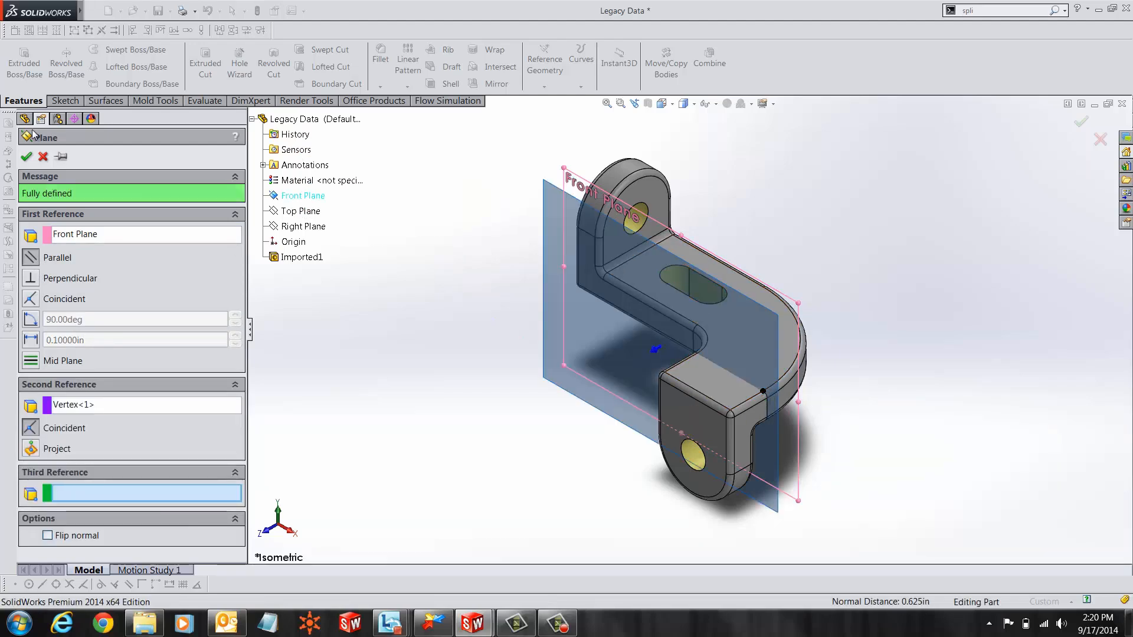
click(26, 156)
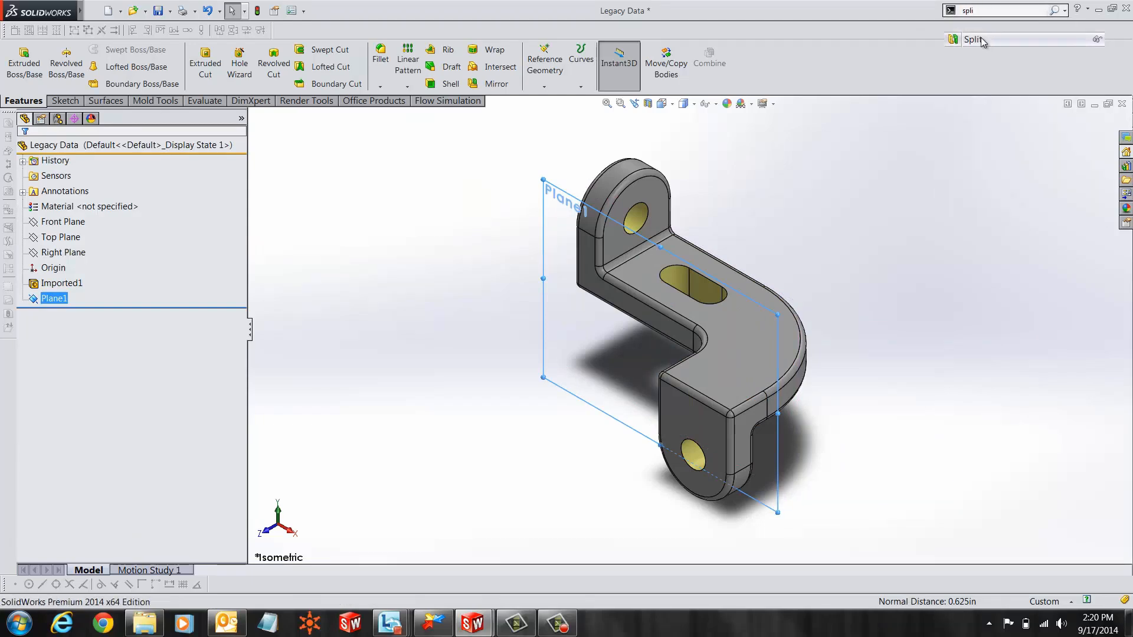
Split the bracket along Plane1, keeping both bodies Split1[1] and Split1[2]
click(975, 39)
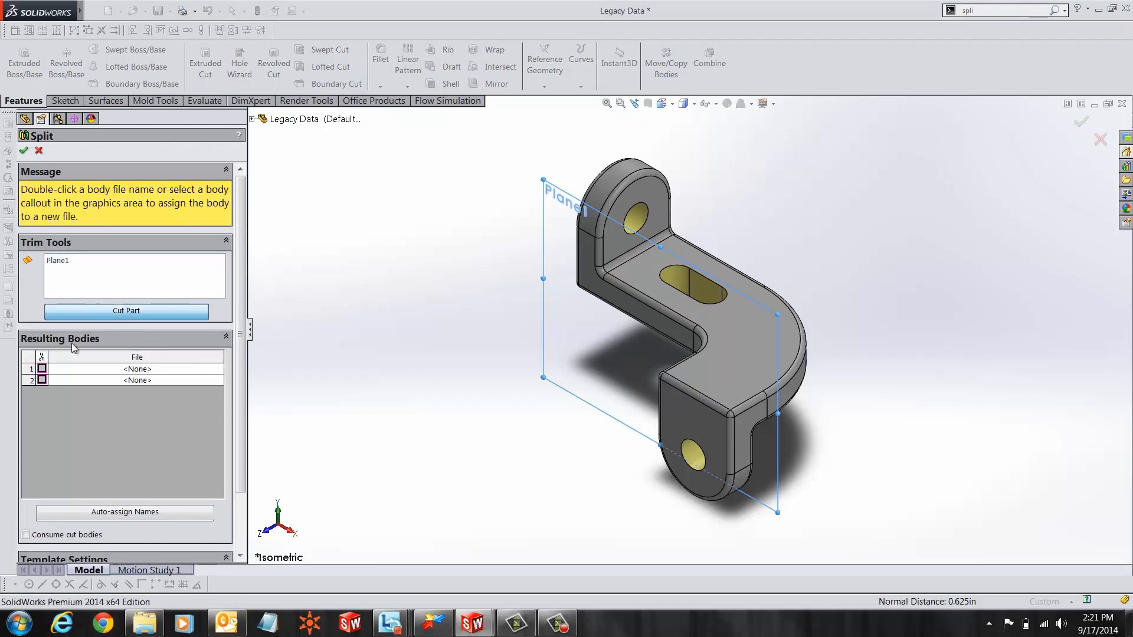
click(126, 310)
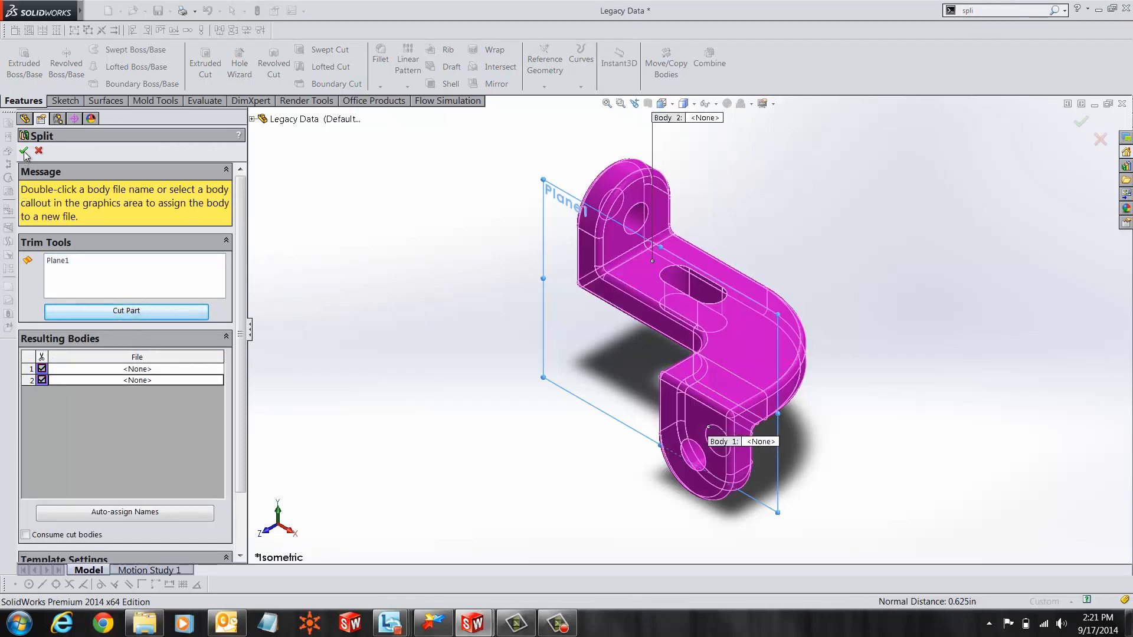
click(23, 151)
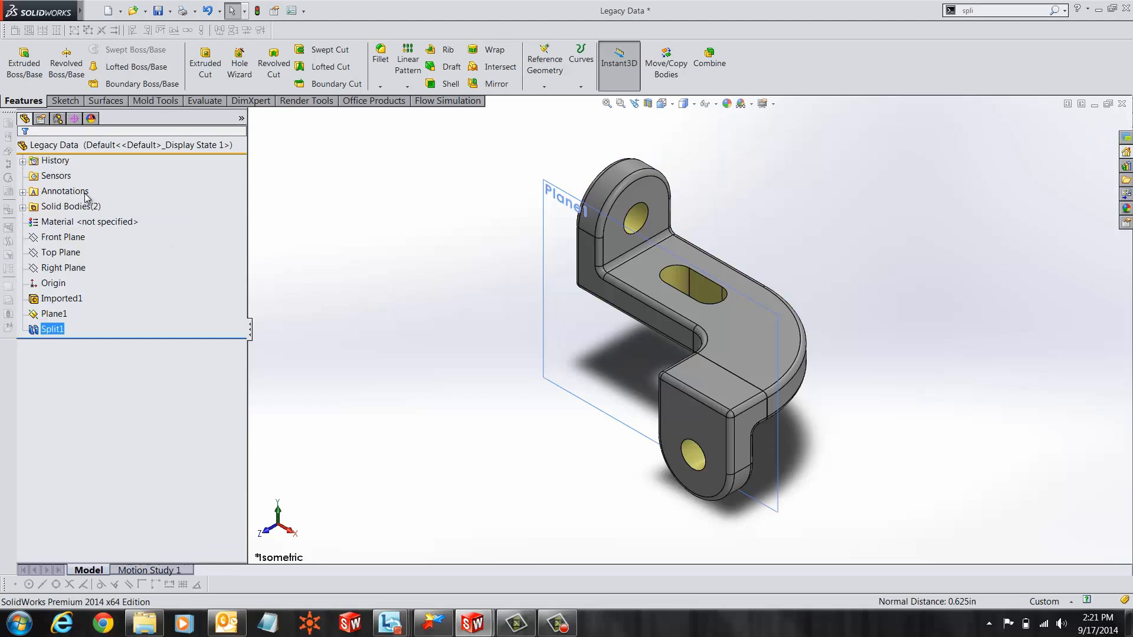
click(23, 205)
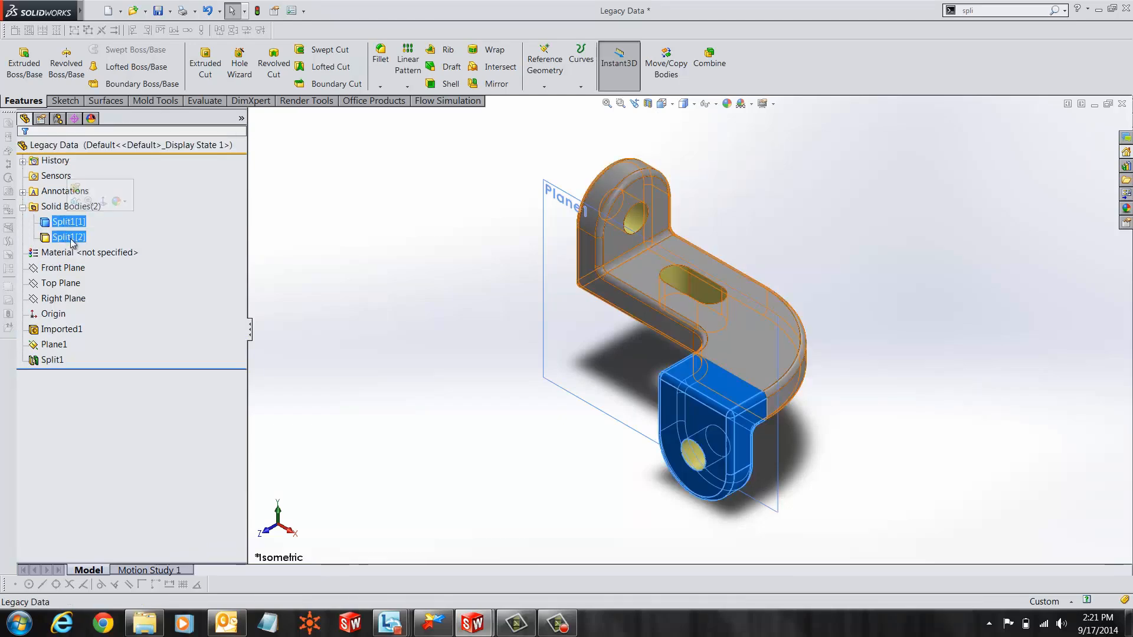
click(342, 271)
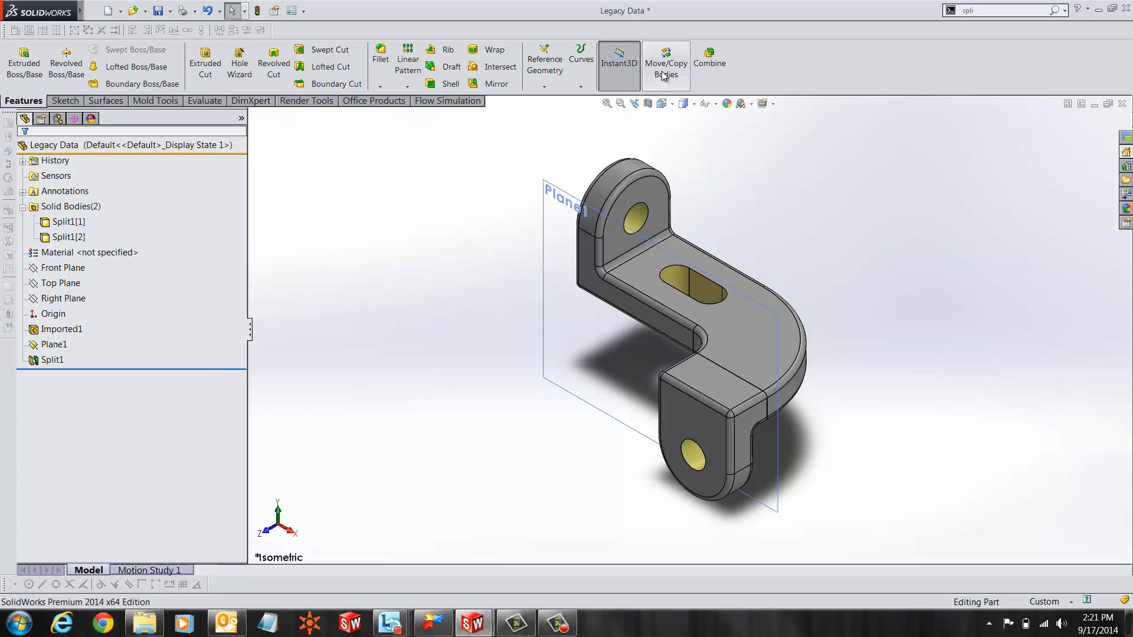
Rotate the lower tab body Split1[1] by 180 degrees with Move/Copy Bodies
click(664, 63)
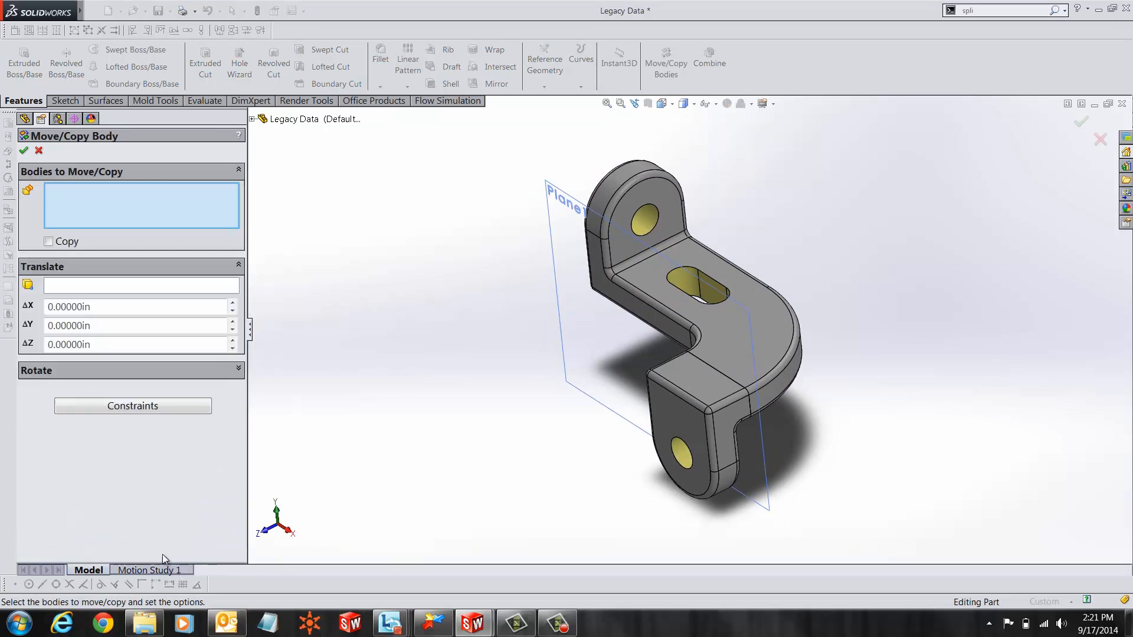
click(701, 433)
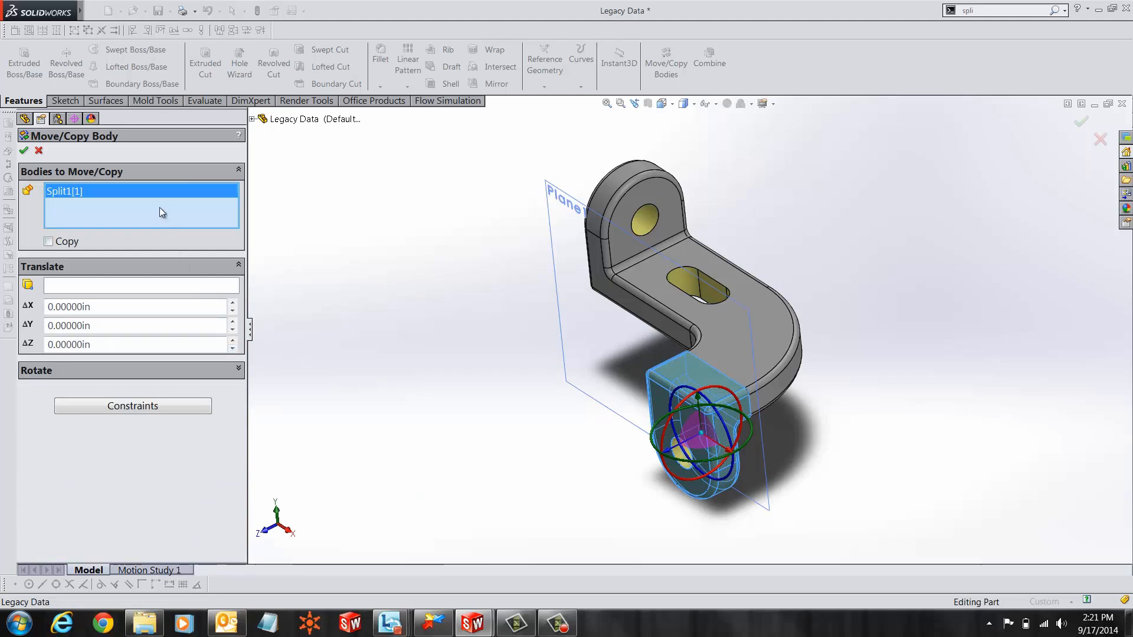
mouse_move(86, 200)
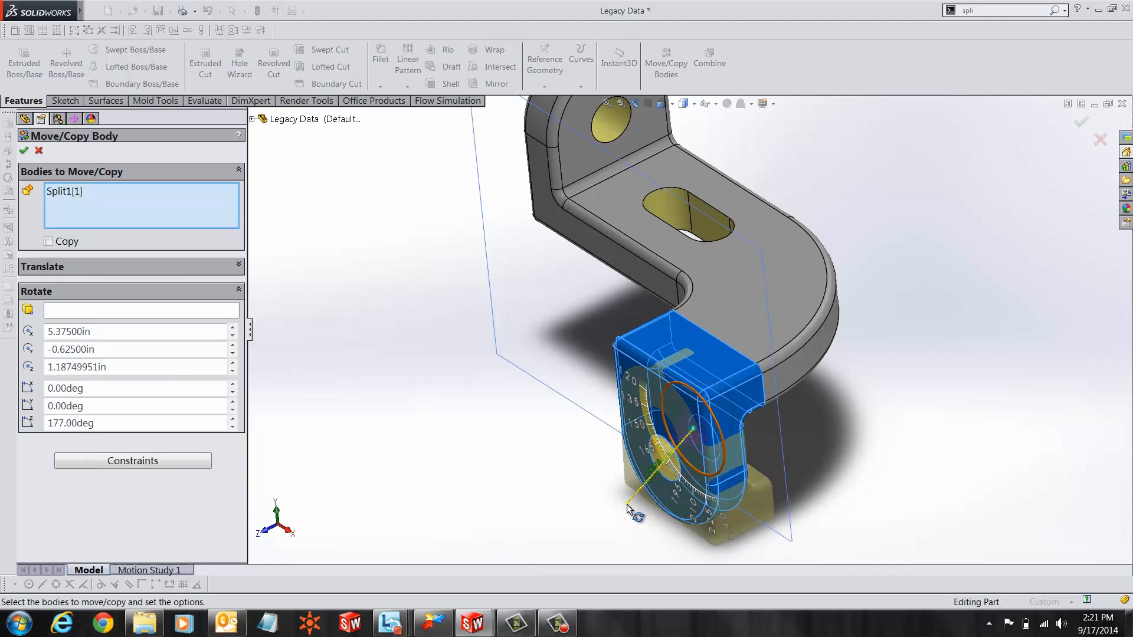
click(105, 331)
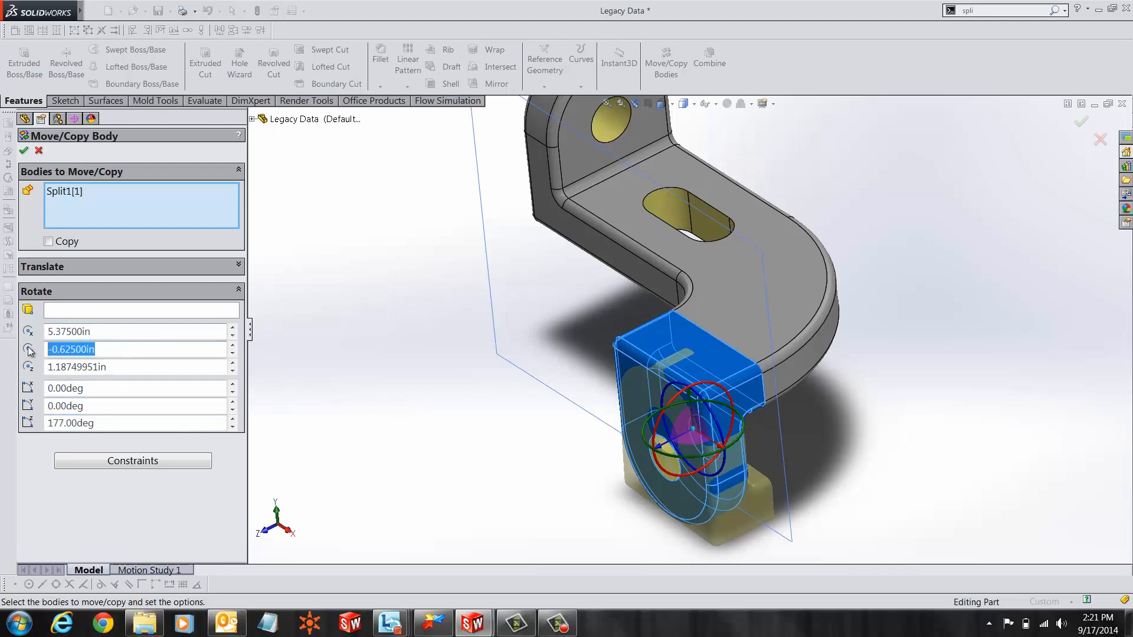
click(136, 366)
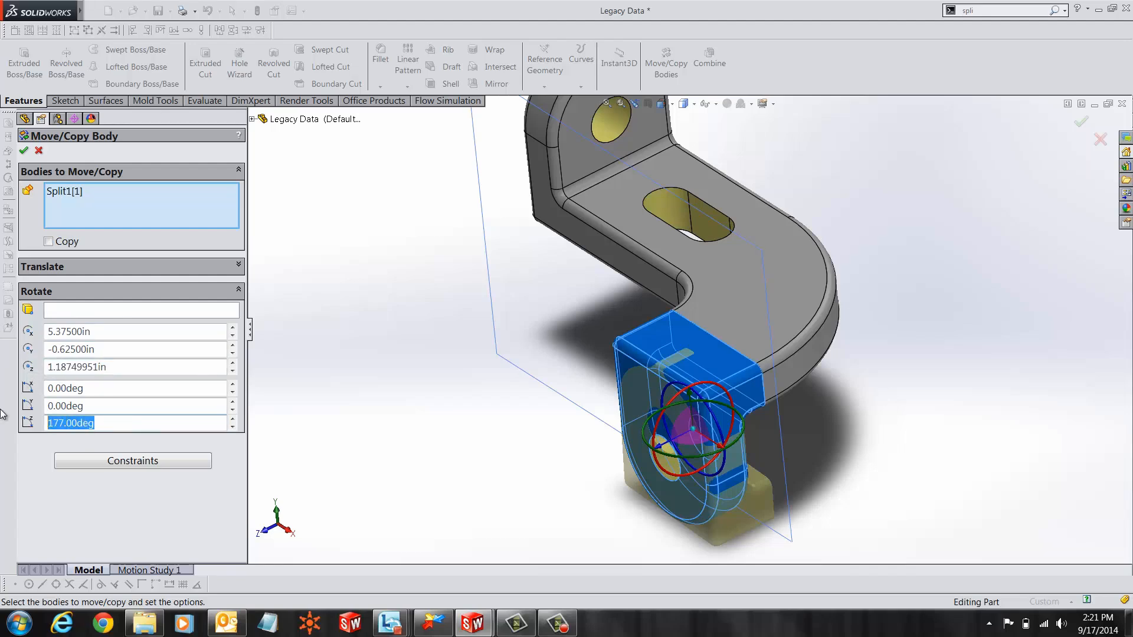
text(180)
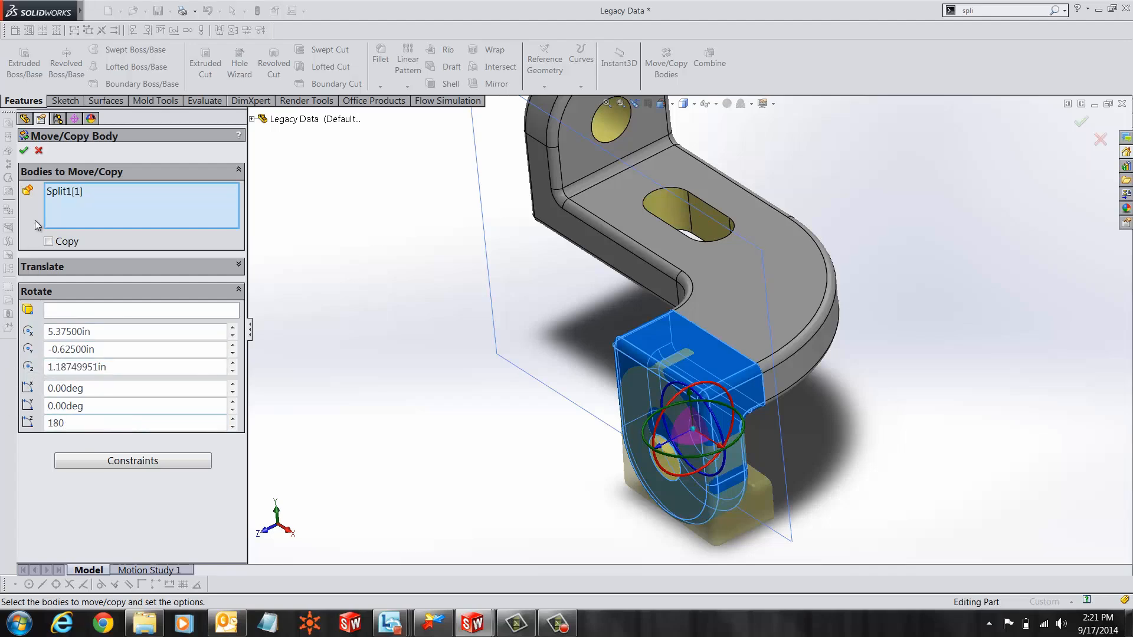
click(23, 150)
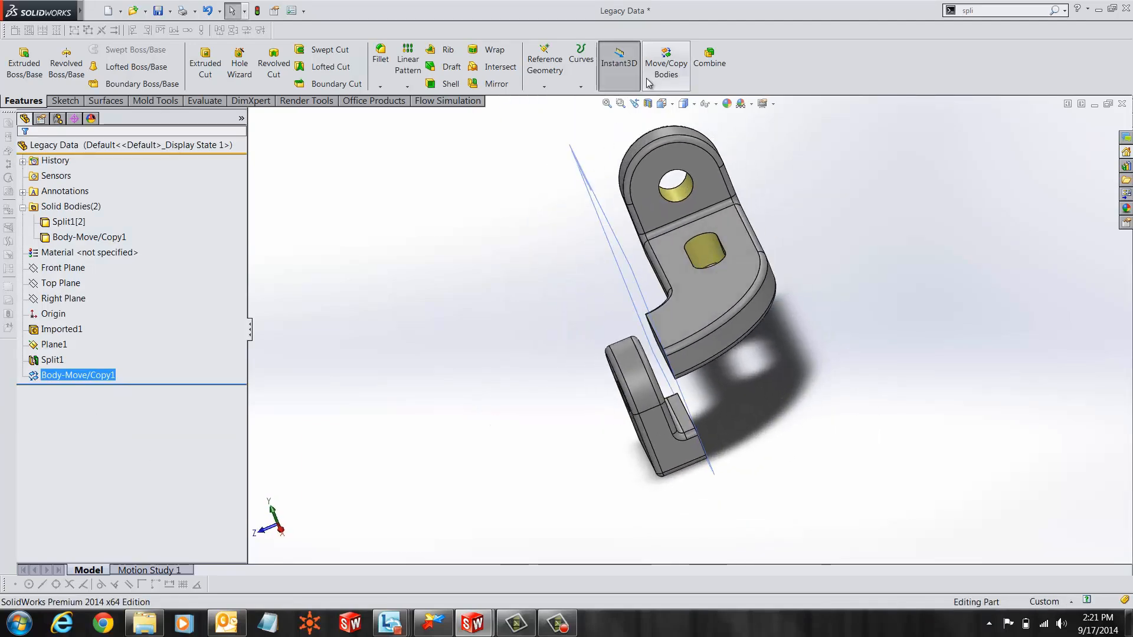
mouse_move(663, 64)
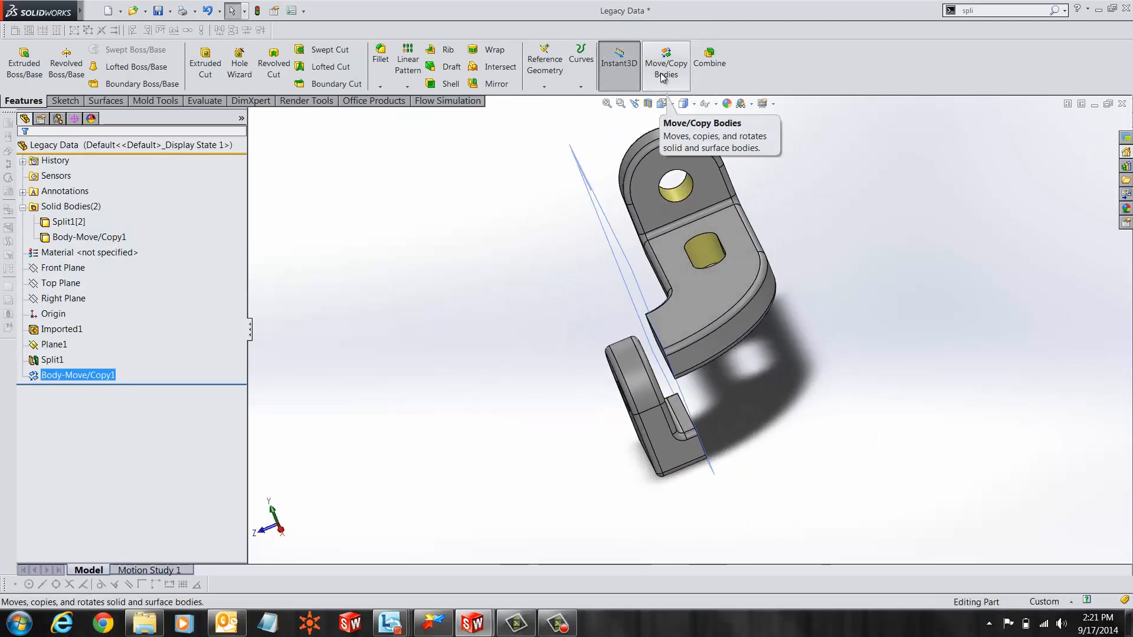
Seat the flipped tab against the main bracket body using Move/Copy mating constraints
click(665, 64)
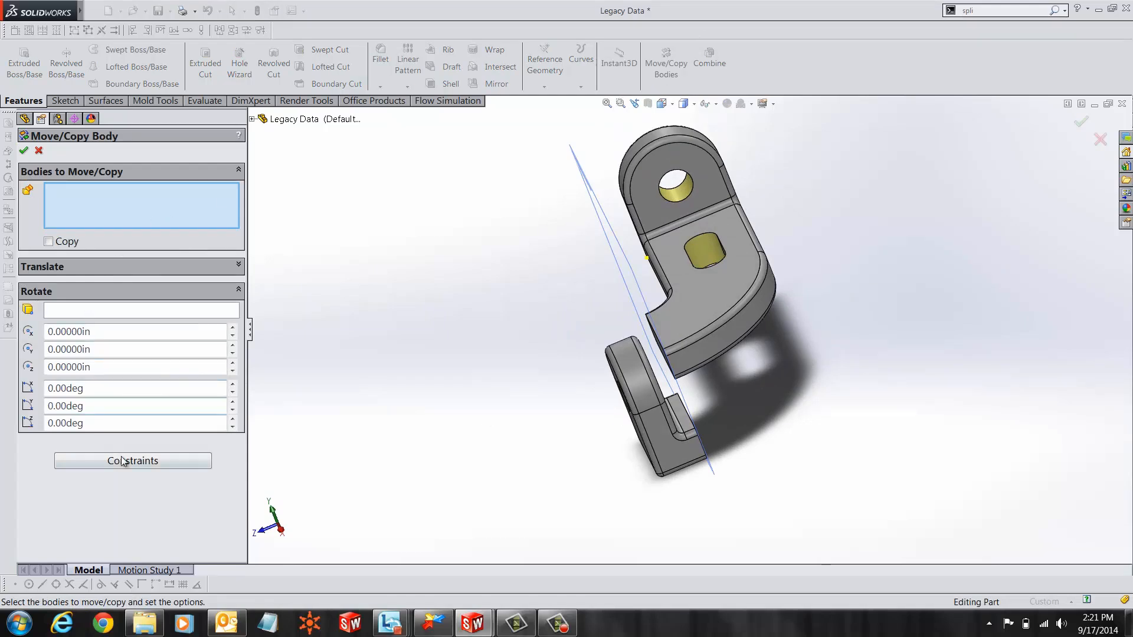
click(133, 461)
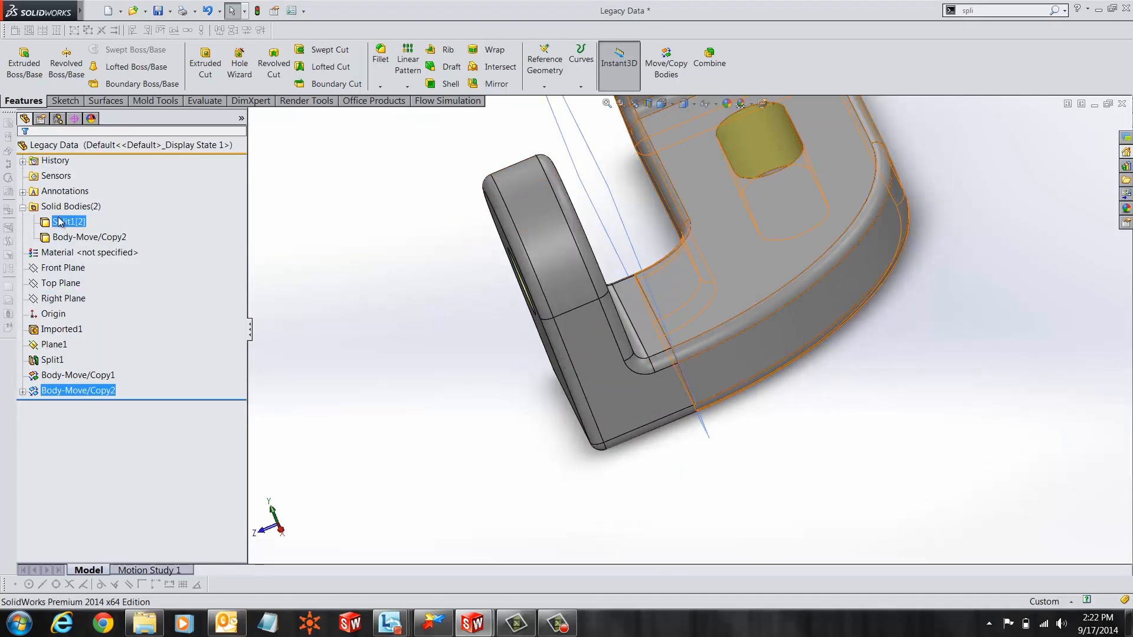
click(709, 61)
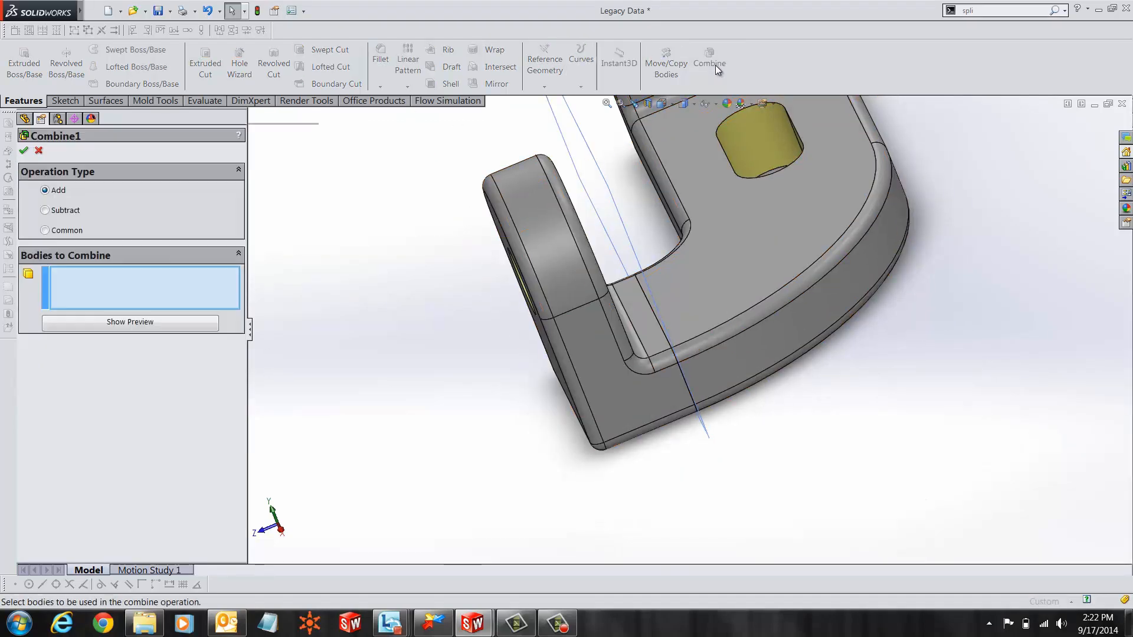
Combine Body-Move/Copy2 and Split1[2] with Add into one solid body, Combine1
click(549, 289)
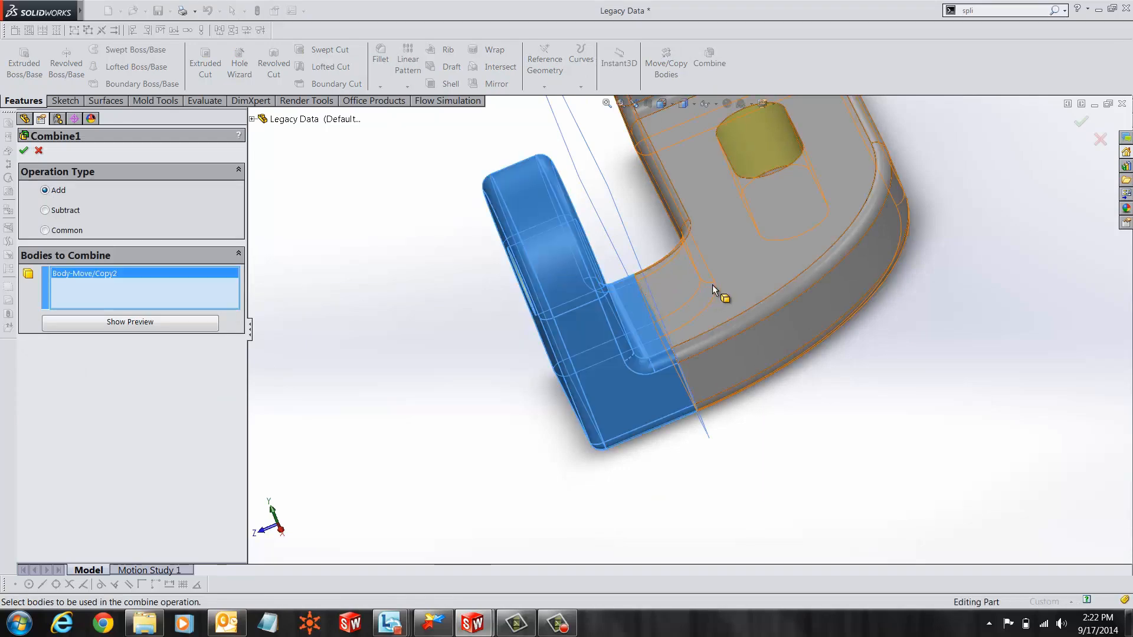
click(715, 289)
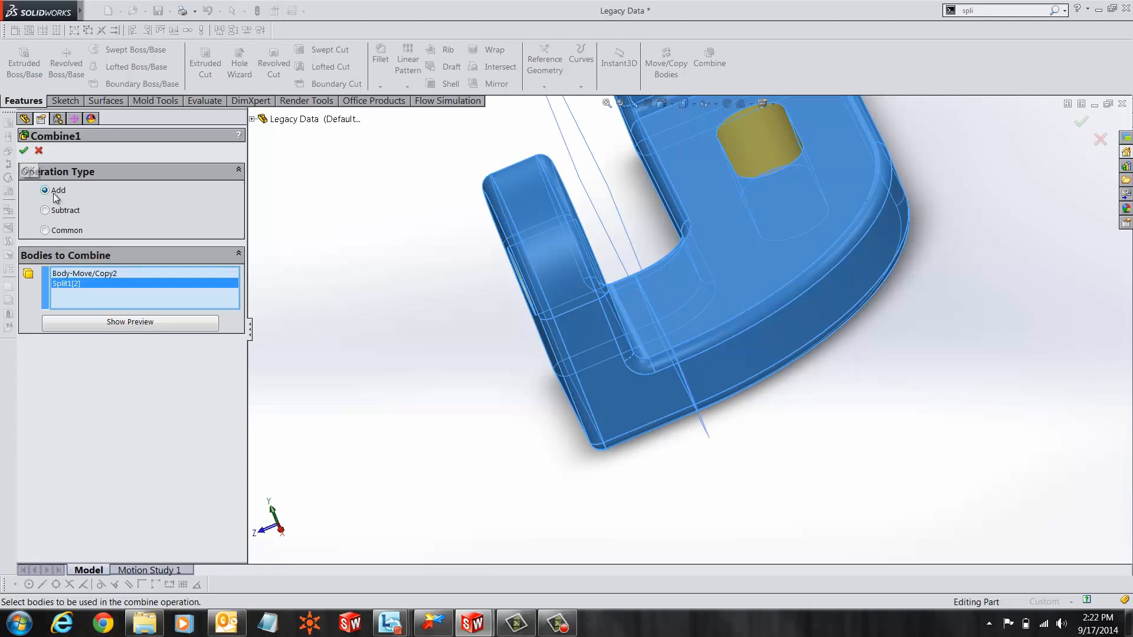
click(23, 151)
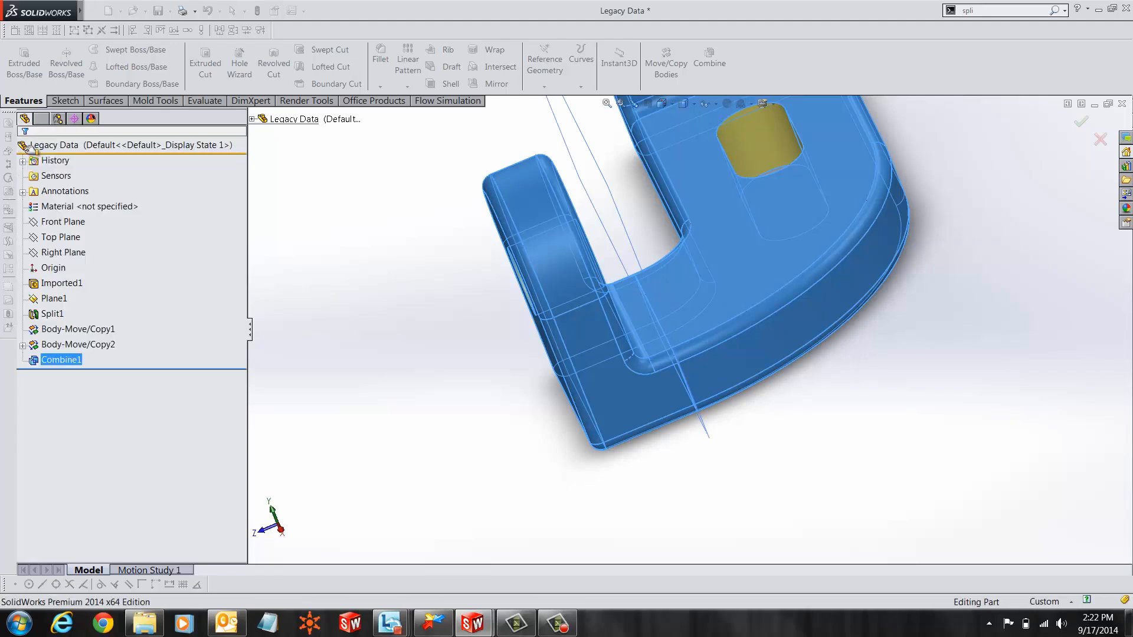